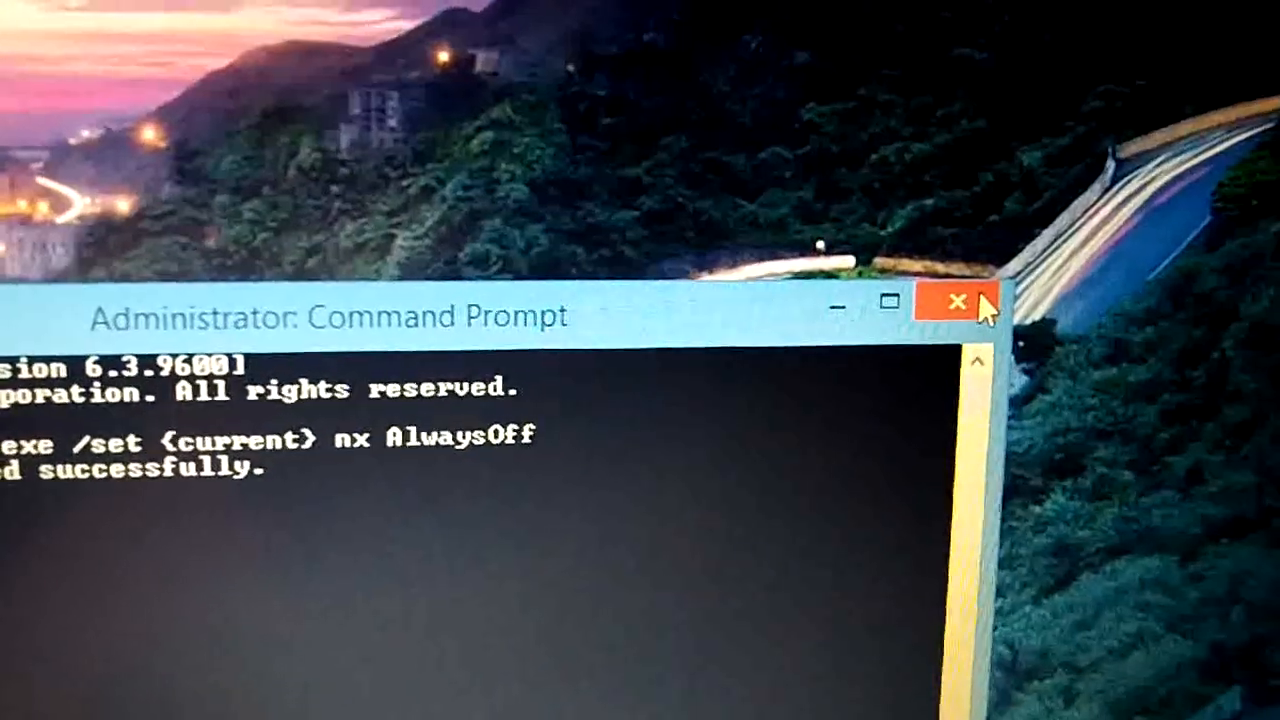
Close the administrator Command Prompt window after the DEP-off command succeeds.
left_click(955, 302)
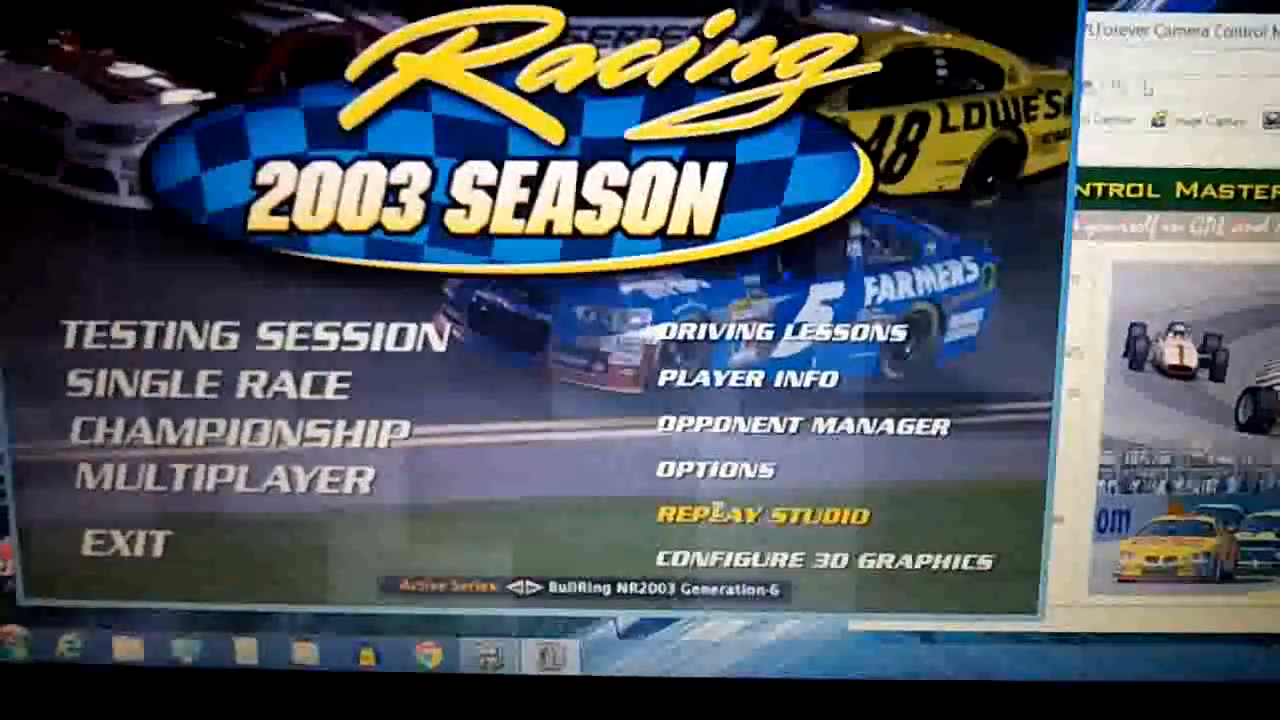
Enter Replay Studio from the NASCAR Racing 2003 main menu.
left_click(760, 515)
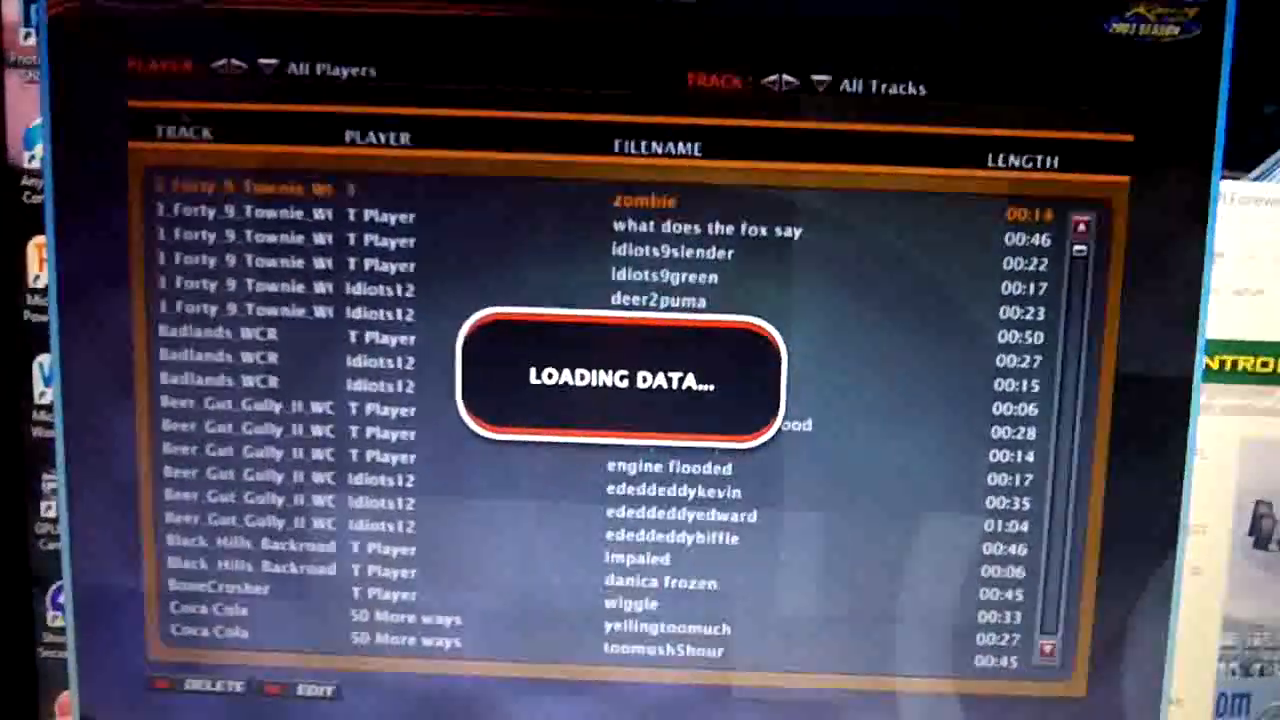